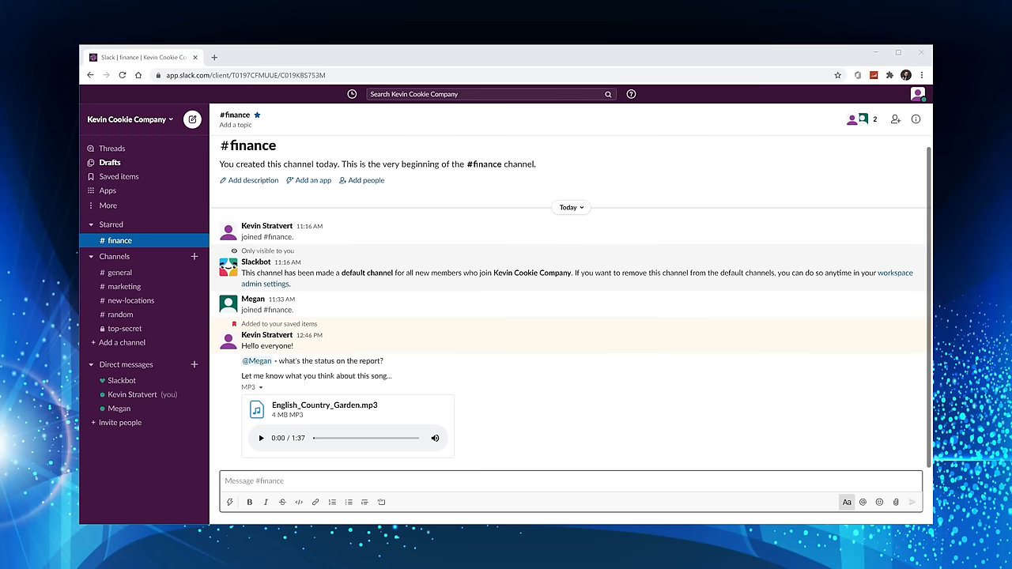
# Start a #finance message with "How i", then switch over to the Outlook inbox.
pyautogui.write('How is @')
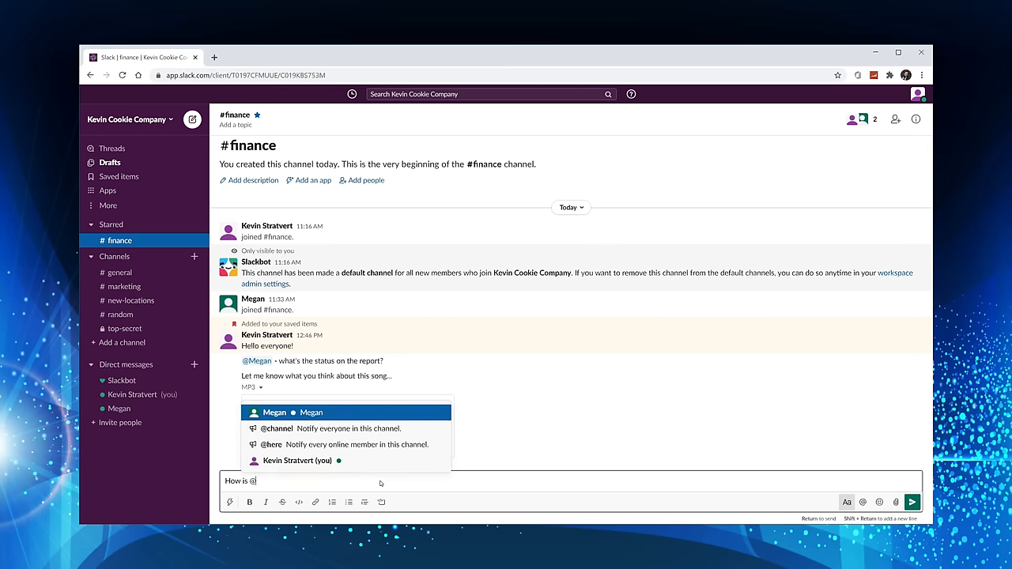
pyautogui.click(108, 190)
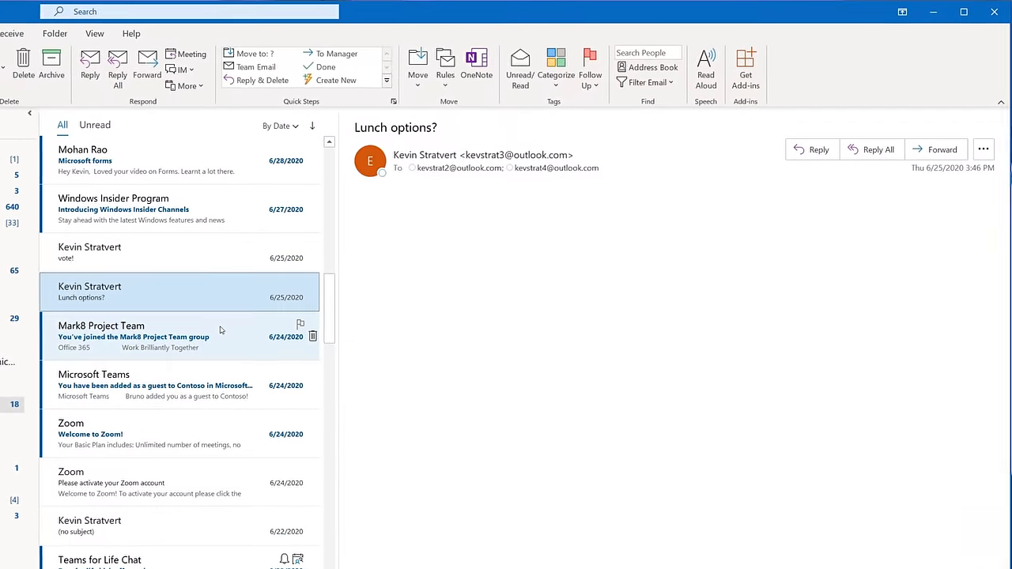
# Open the "You've joined the Mark8 Project Team group" welcome email in the reading pane.
pyautogui.click(132, 336)
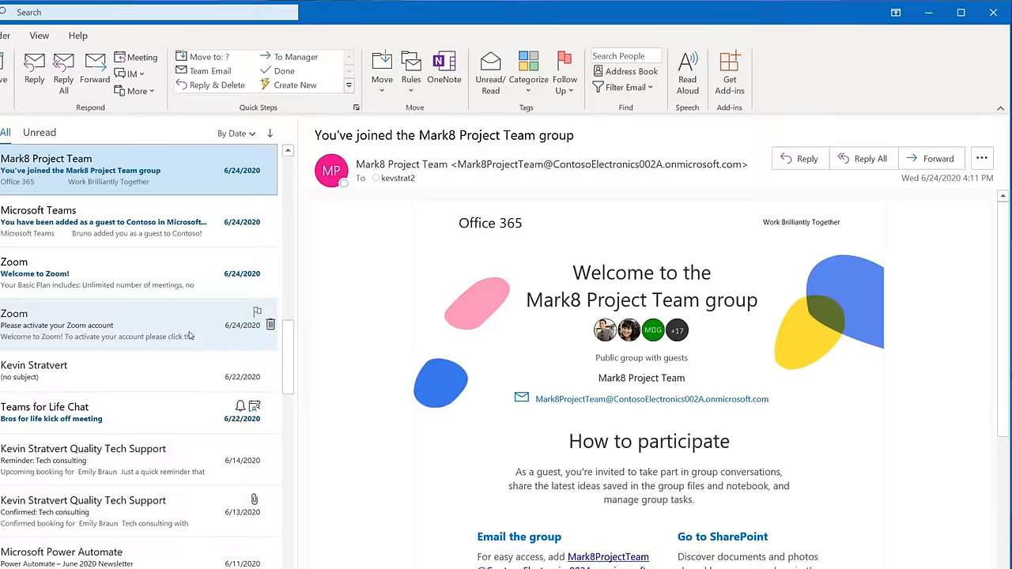